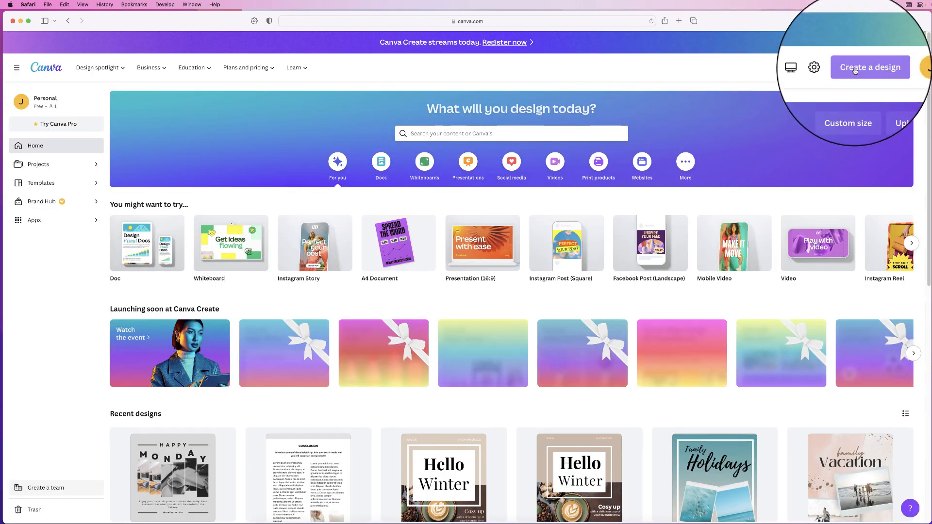
# - Create a new blank A4 Document design from the Canva home page
pyautogui.click(870, 67)
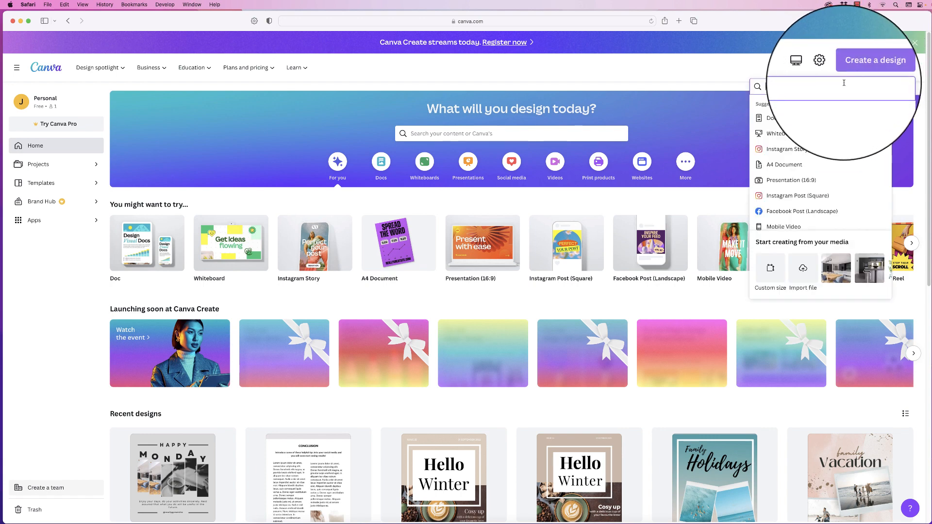
pyautogui.click(784, 165)
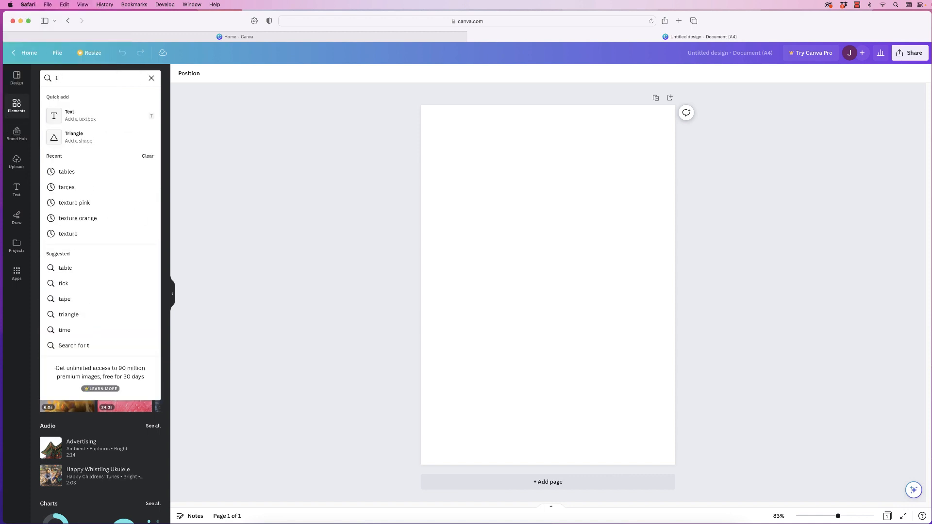
# - Search Elements for 'table' and insert the first plain grid table onto the page
pyautogui.write('able')
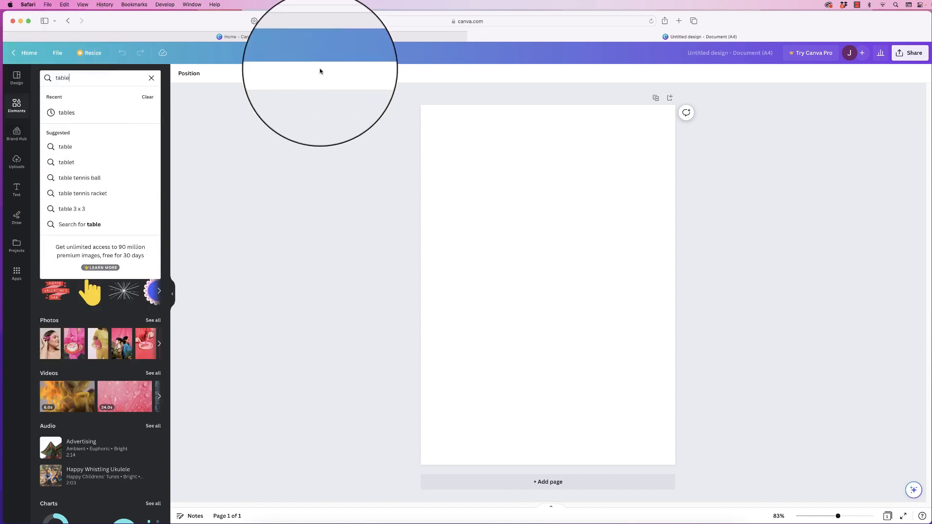
pyautogui.click(79, 224)
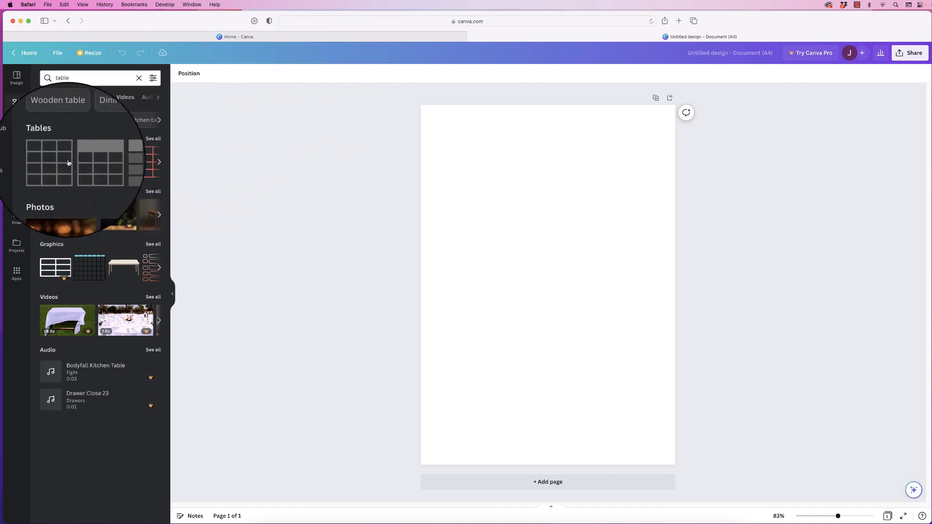
pyautogui.click(49, 162)
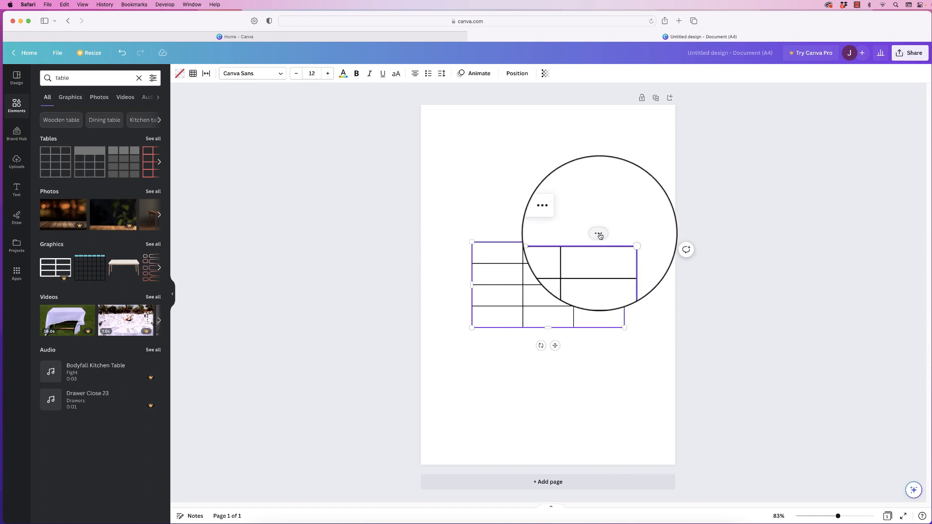
# - Add columns through the column options menu until the table has eight columns
pyautogui.click(599, 233)
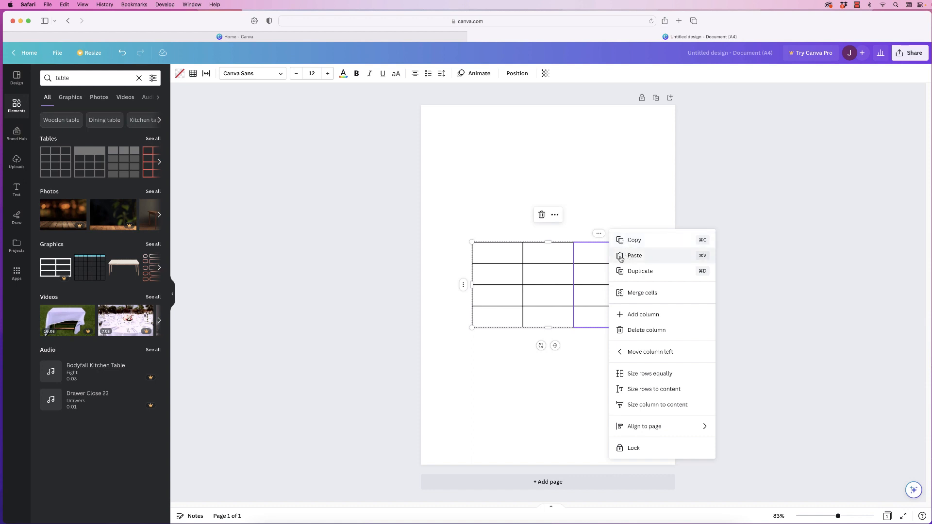
pyautogui.moveTo(633, 317)
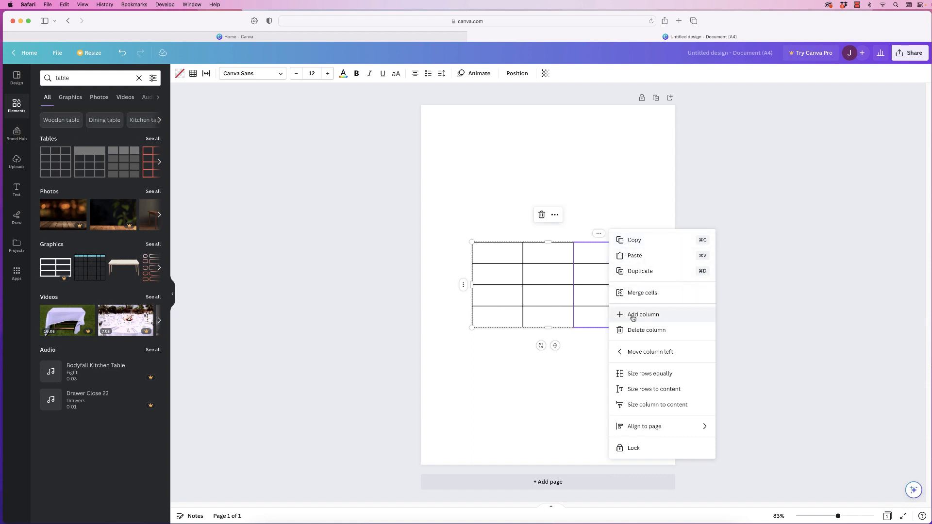
pyautogui.click(643, 315)
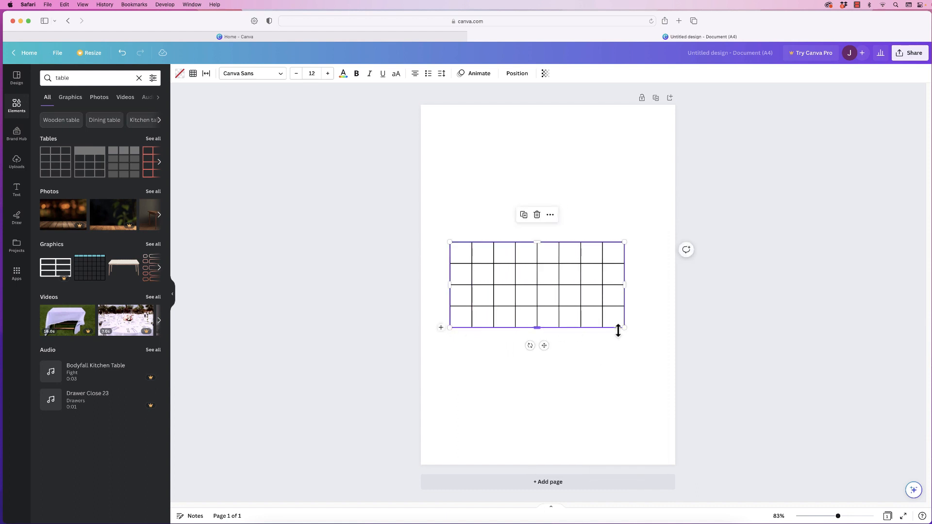
# - Stretch the table wider across the page and adjust an inner column divider
pyautogui.moveTo(624, 328); pyautogui.dragTo(642, 329)
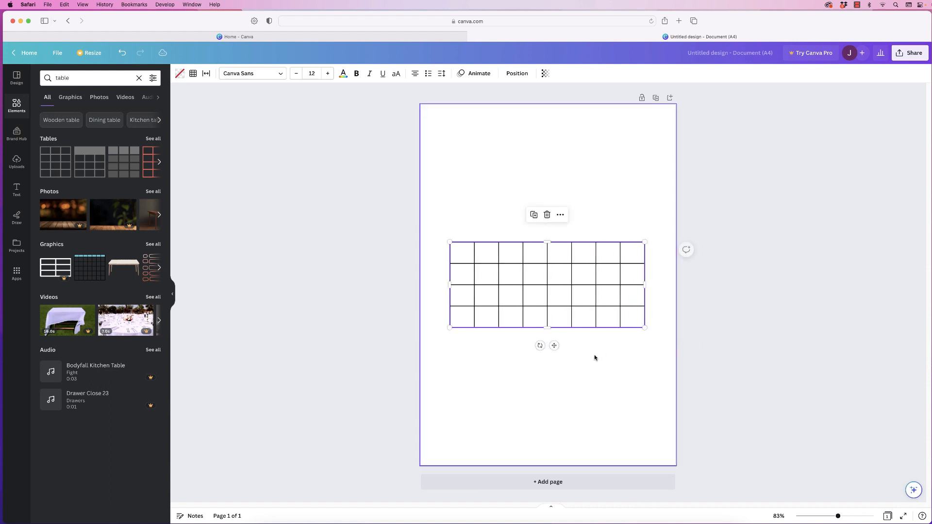
pyautogui.moveTo(456, 276)
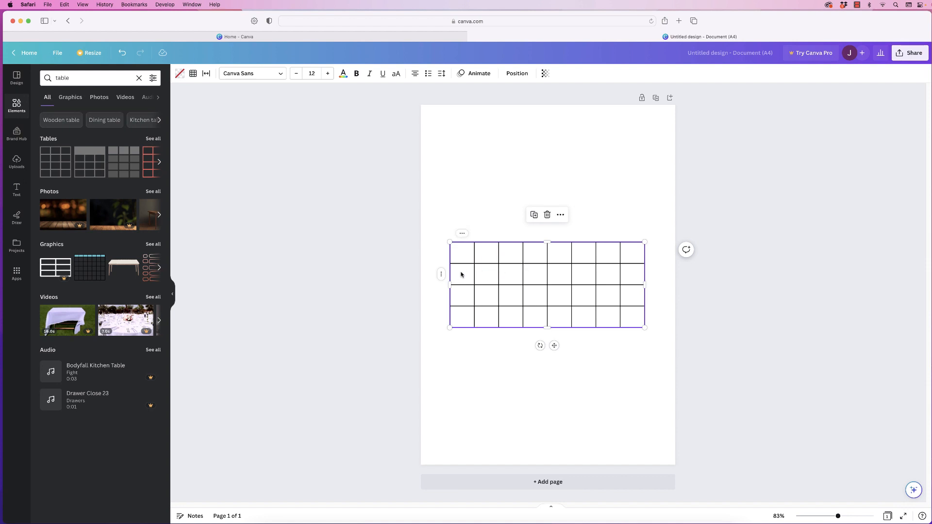
pyautogui.moveTo(503, 269)
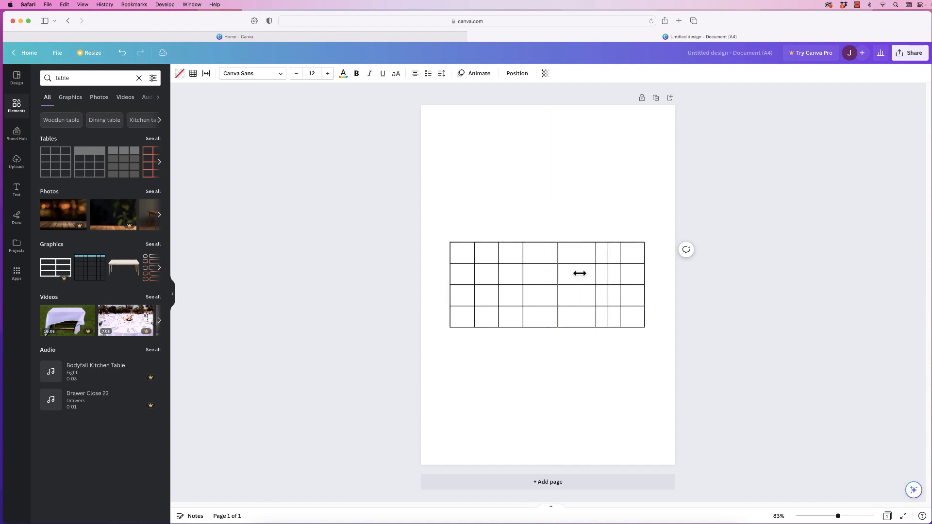
pyautogui.click(579, 274)
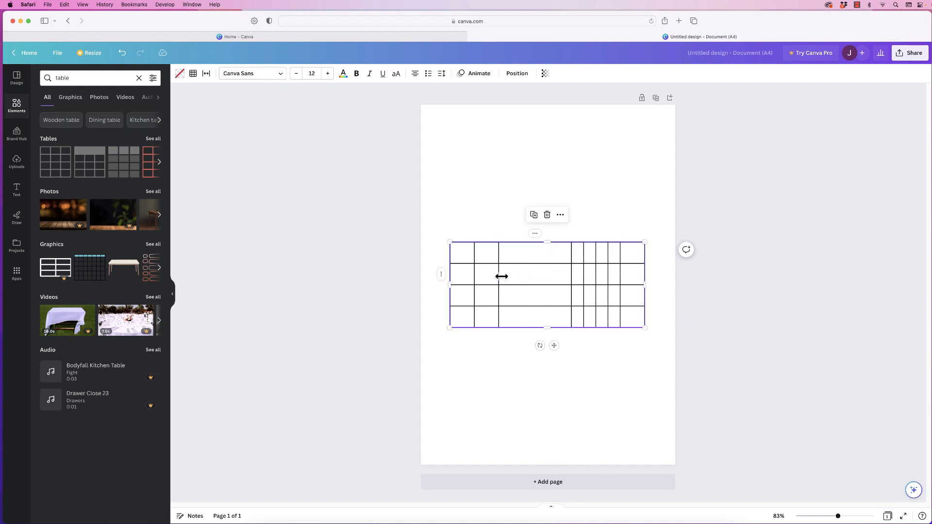
pyautogui.moveTo(503, 276); pyautogui.dragTo(476, 276)
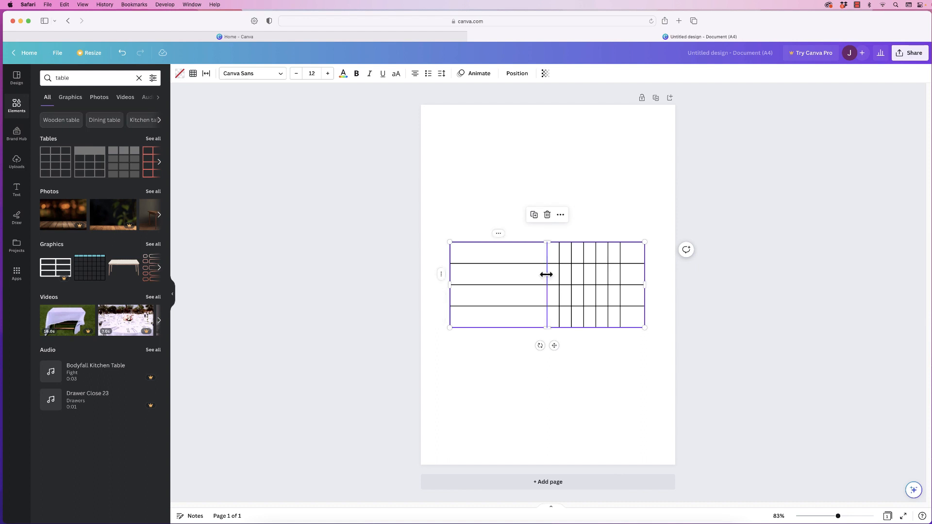
# - Widen the first column to about half the table, then select the seven narrow columns
pyautogui.moveTo(548, 274); pyautogui.dragTo(556, 275)
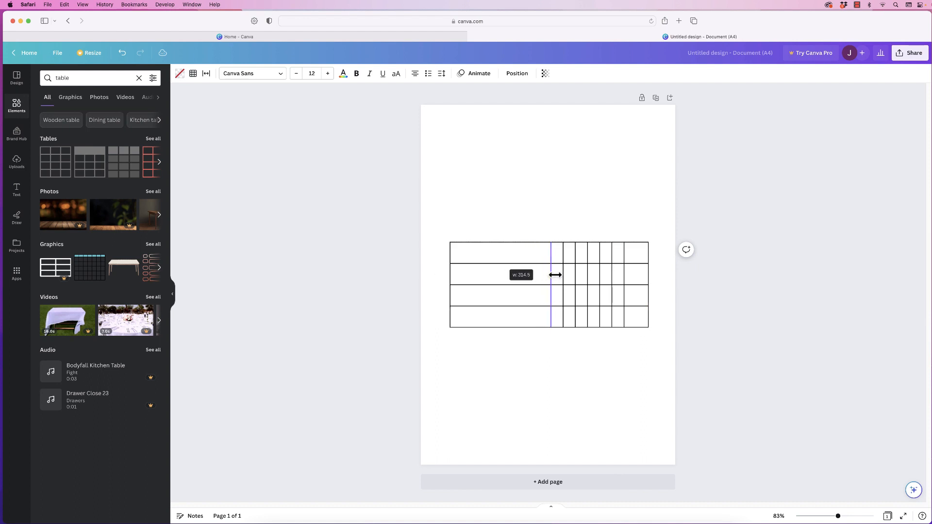
pyautogui.moveTo(555, 275); pyautogui.dragTo(553, 276)
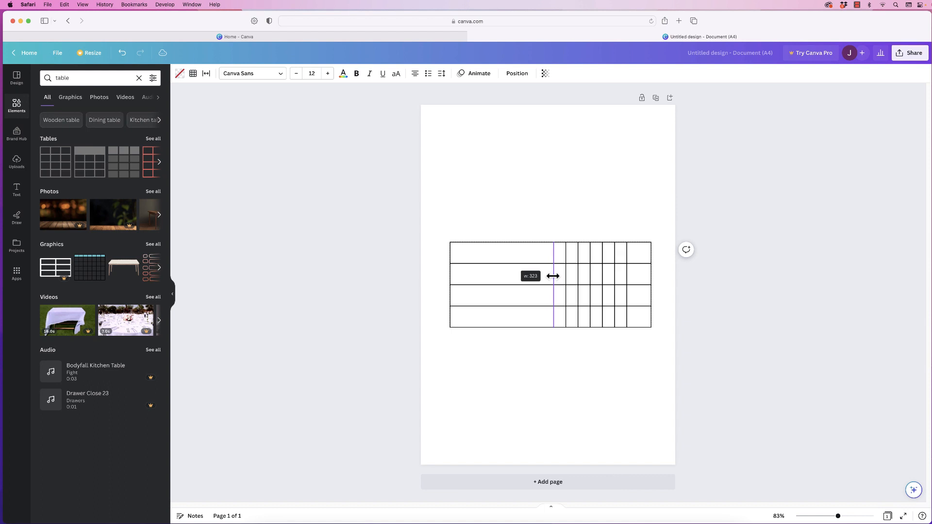
pyautogui.moveTo(553, 276); pyautogui.dragTo(549, 276)
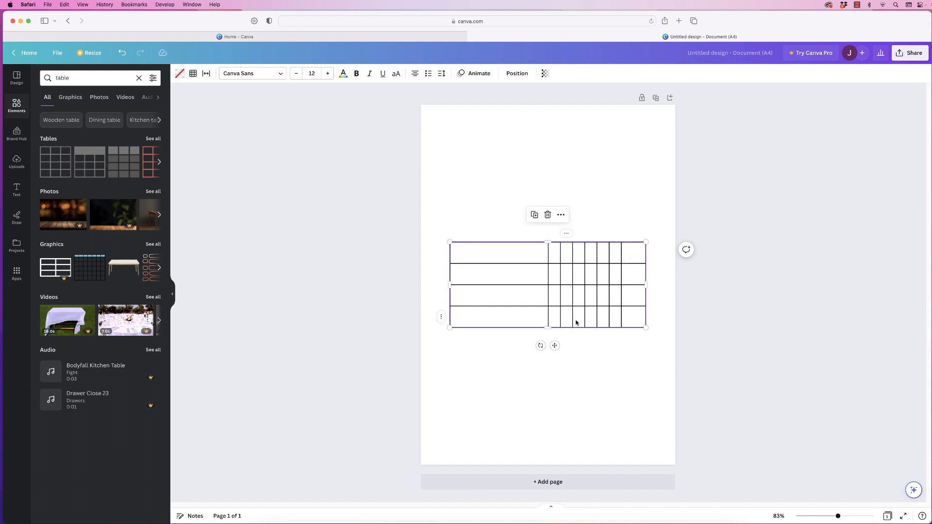
pyautogui.click(633, 317)
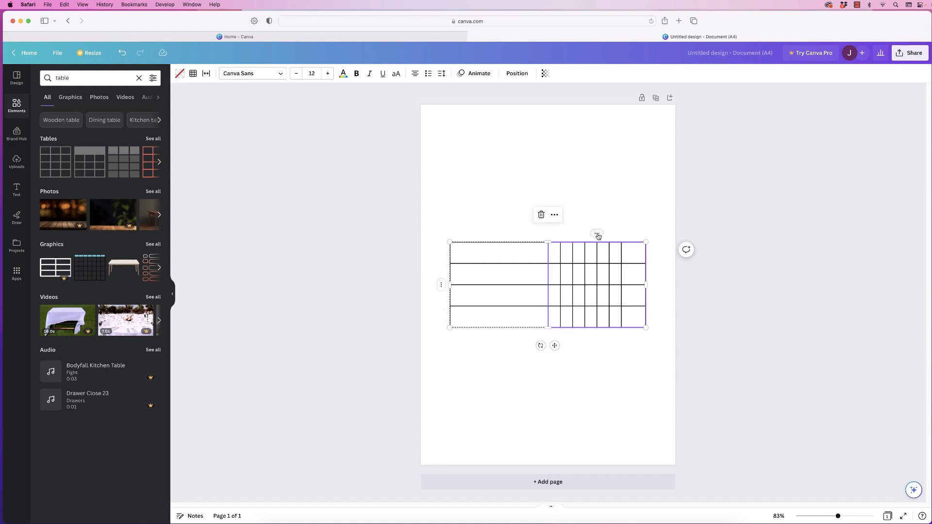
# - Apply Size columns equally to the seven selected narrow columns
pyautogui.click(596, 233)
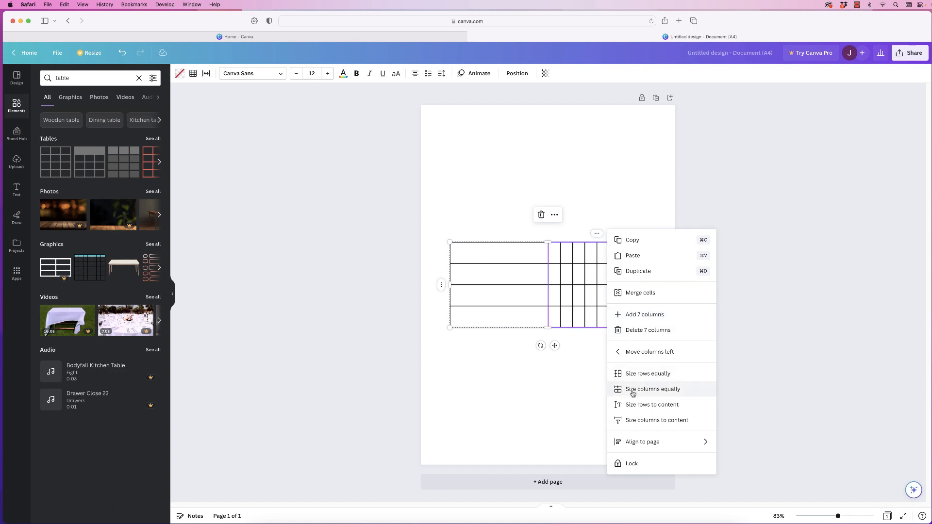
pyautogui.click(652, 389)
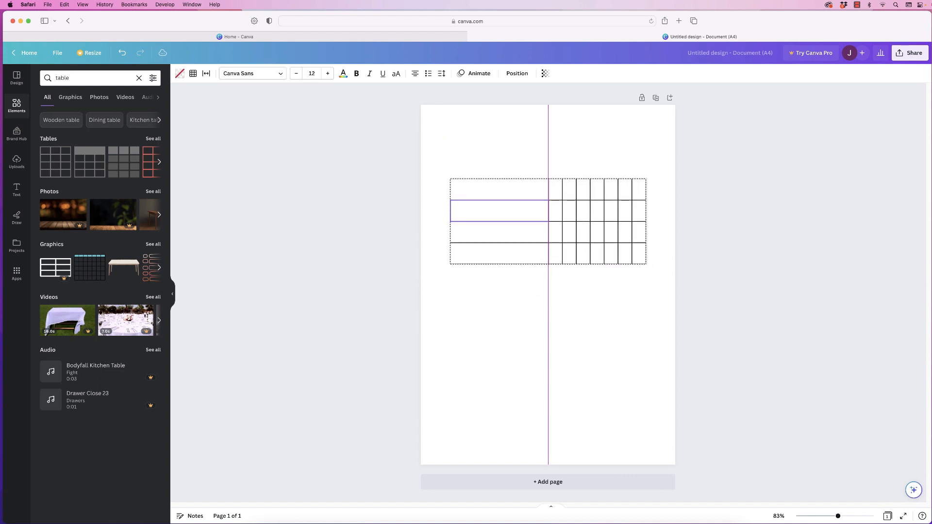
# - Use the bottom row's Add row option repeatedly to extend the table to about a dozen rows
pyautogui.click(500, 212)
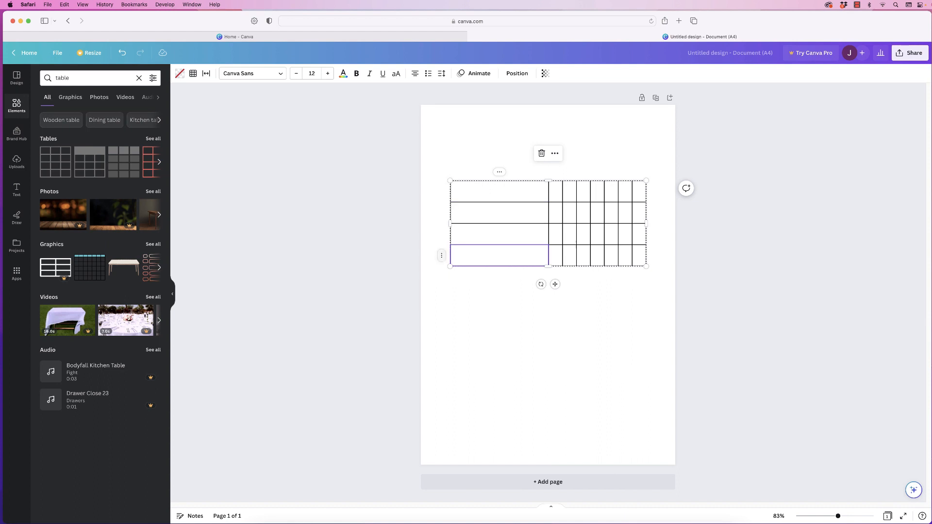
pyautogui.click(441, 256)
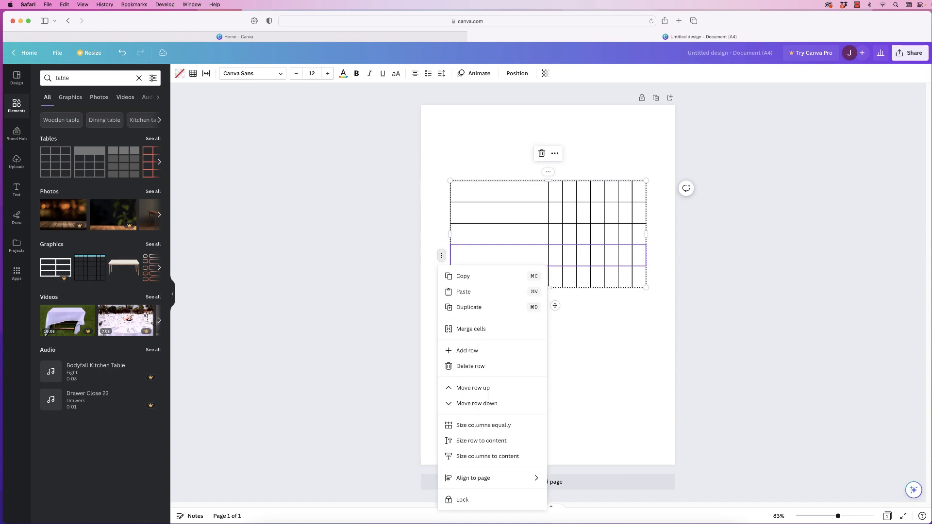
pyautogui.click(467, 350)
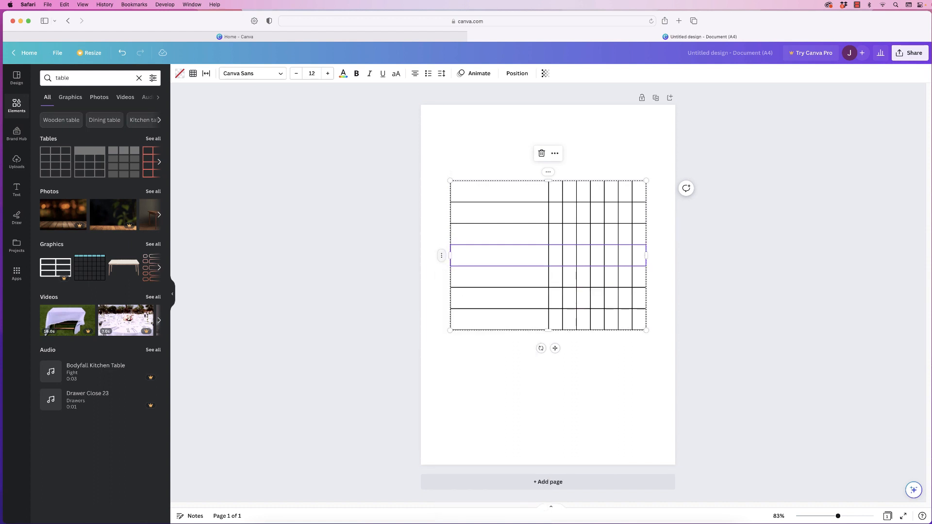
pyautogui.click(442, 256)
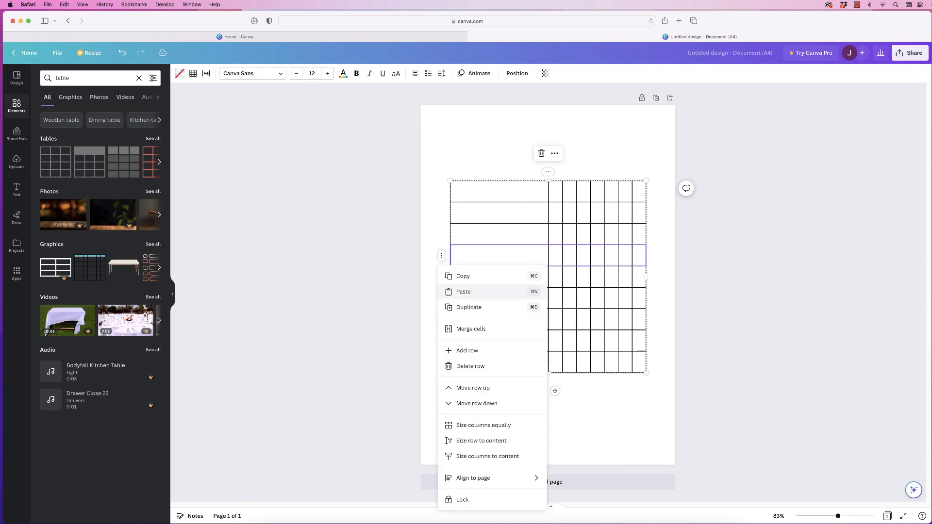
pyautogui.click(467, 350)
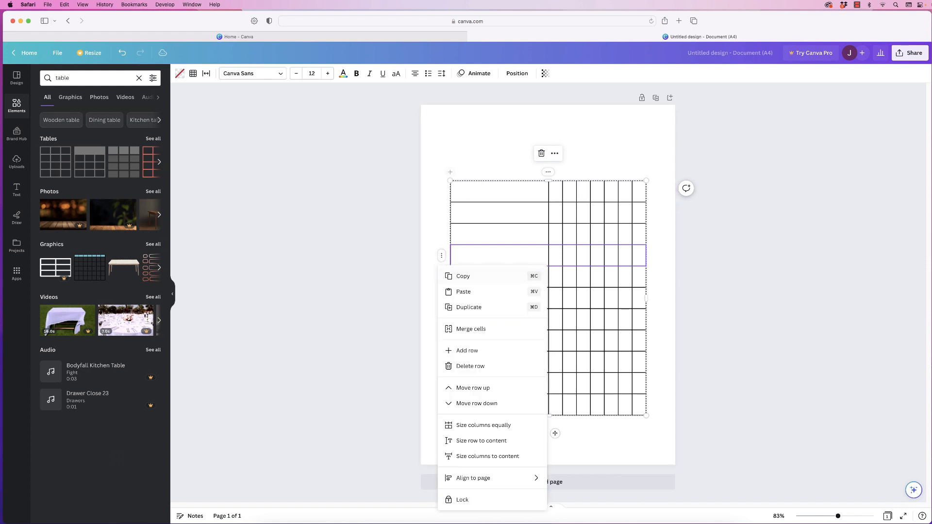
pyautogui.click(467, 350)
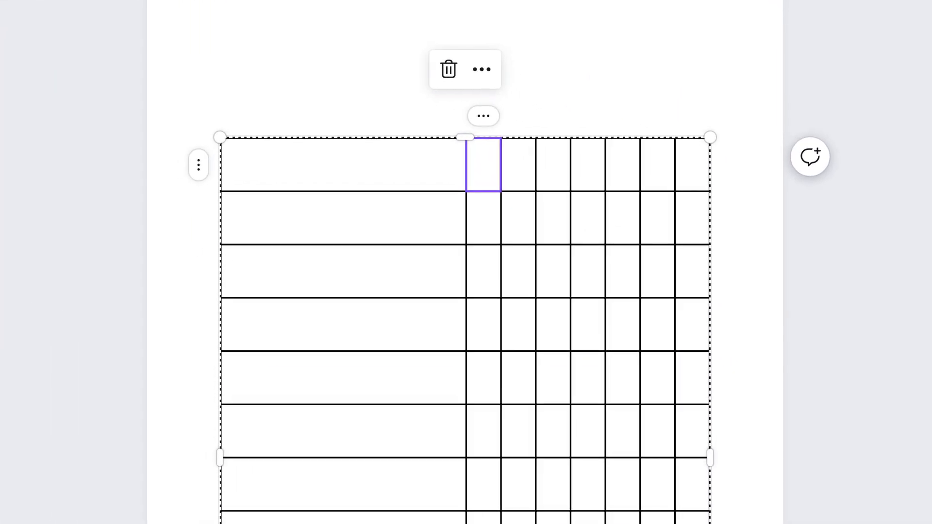
# - Enter weekday initials M T W T F S S in the header and 'TASK 1' in the first row
pyautogui.click(484, 165)
pyautogui.write('M')
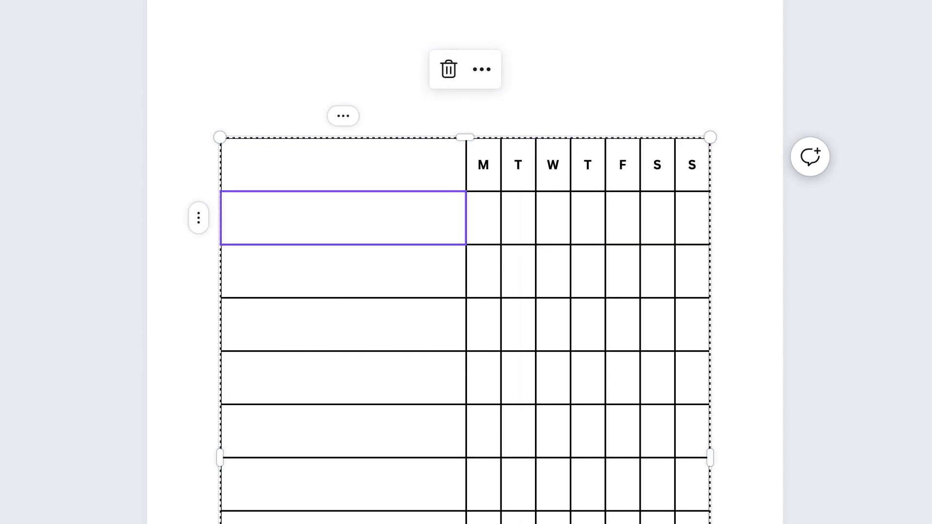
pyautogui.write('TASK 1')
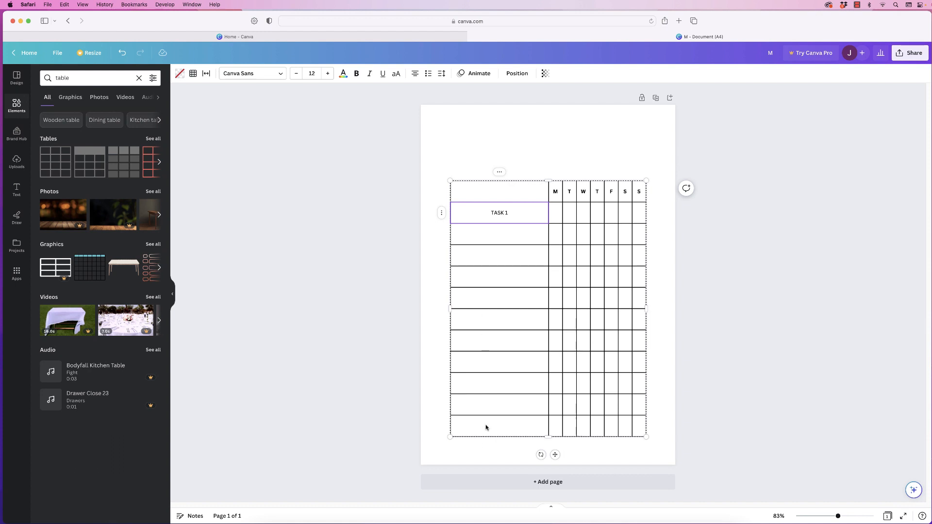
pyautogui.moveTo(503, 335)
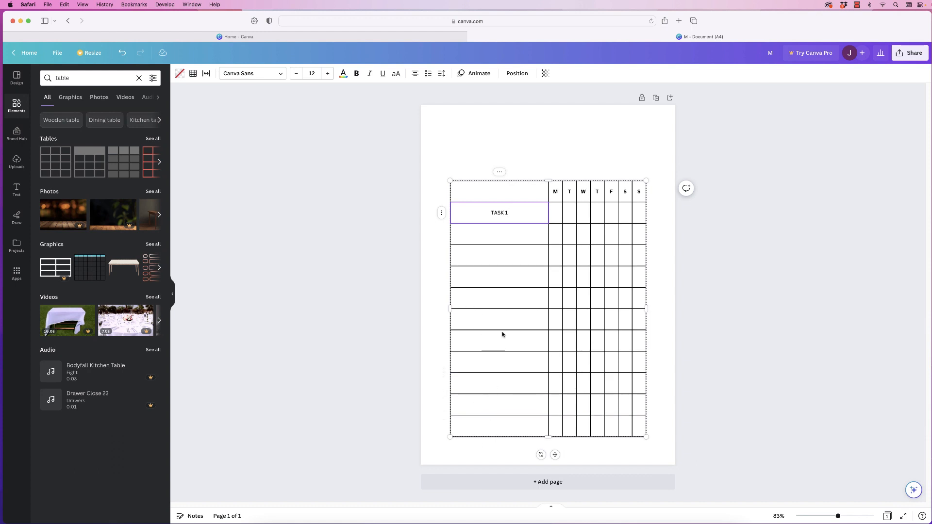
pyautogui.moveTo(493, 366)
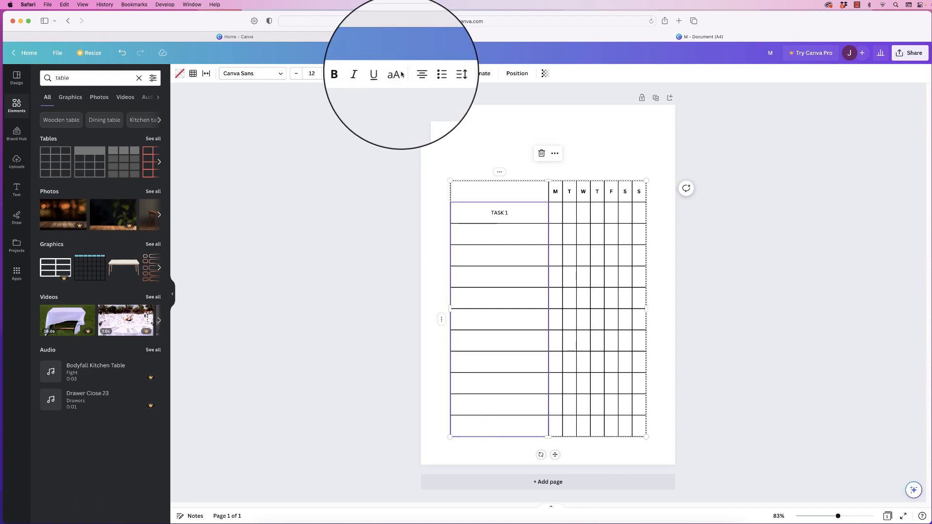
# - Left-align the task column and label its rows TASK 2 through TASK 11
pyautogui.click(422, 73)
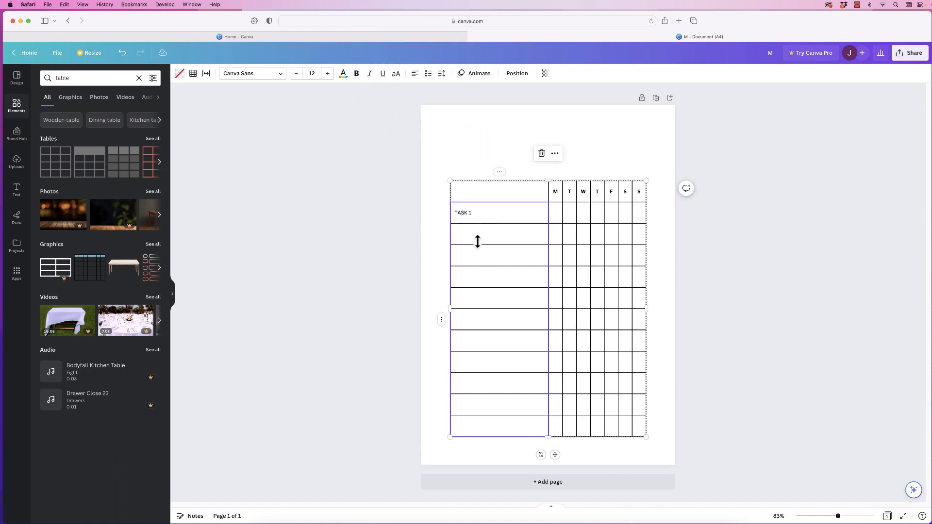
pyautogui.click(500, 234)
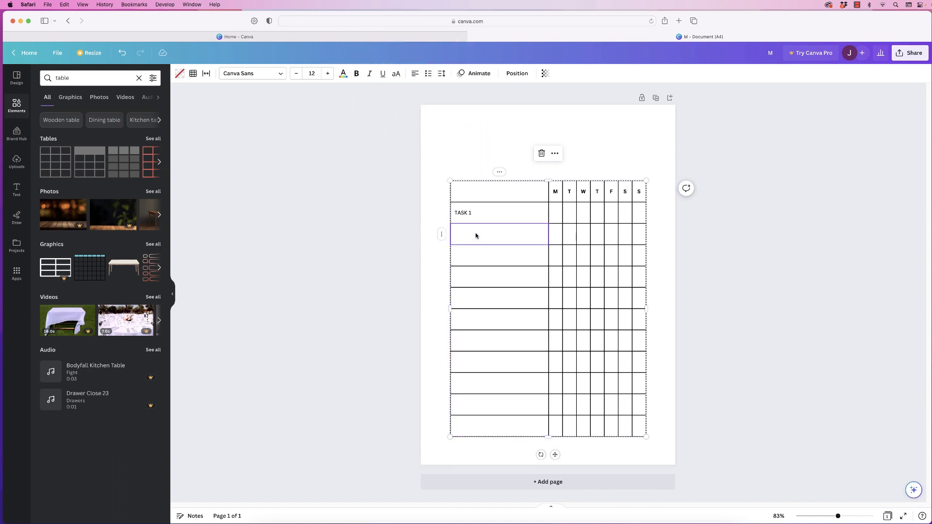
pyautogui.write('TASK 2')
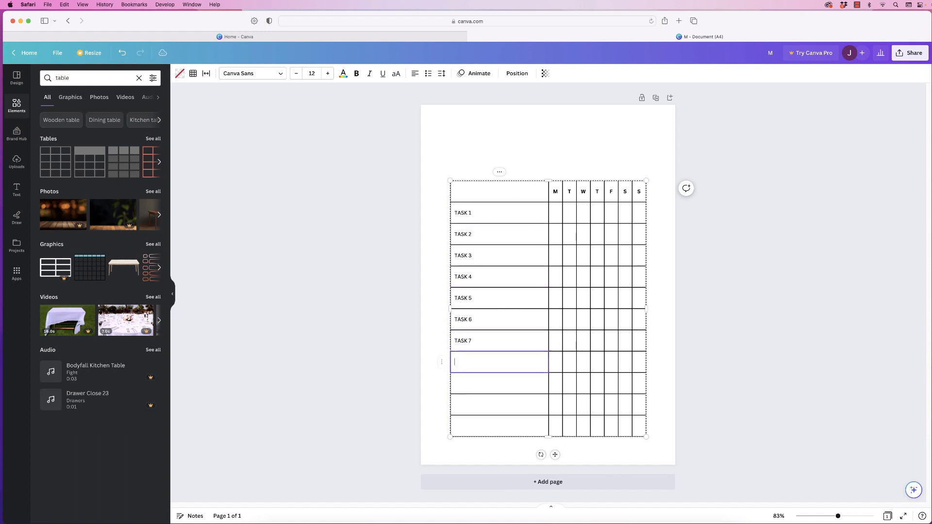
pyautogui.write('TASK 8')
pyautogui.click(499, 383)
pyautogui.write('TASK 9')
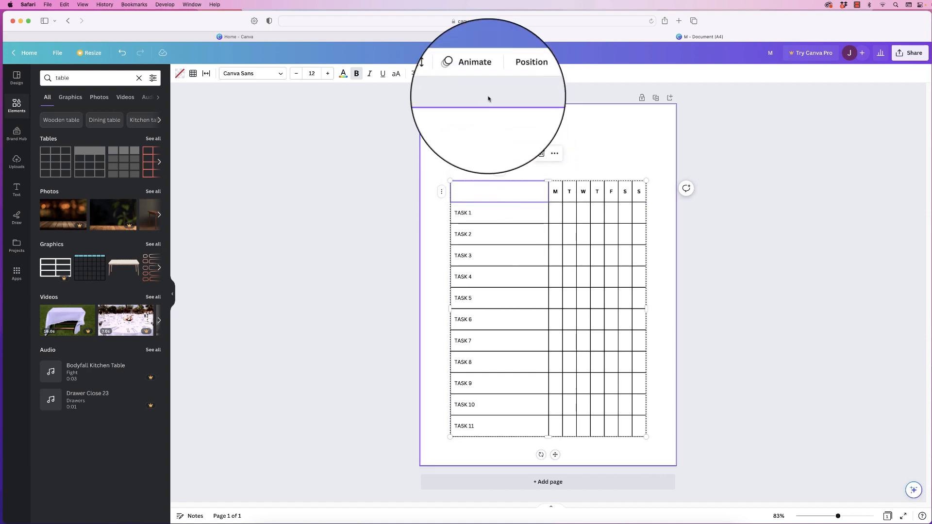
pyautogui.click(531, 61)
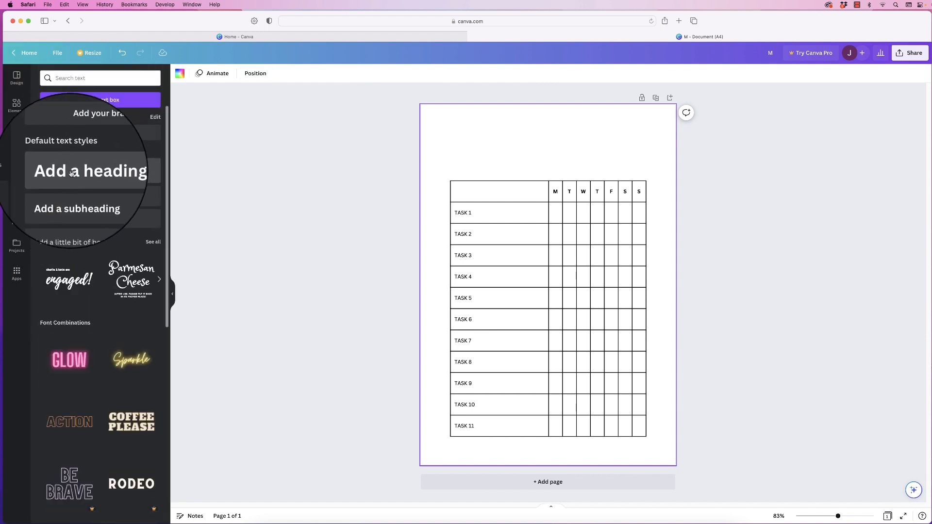
# - Add a 'Checklist' heading in Playlist Script and enlarge it above the table
pyautogui.click(90, 170)
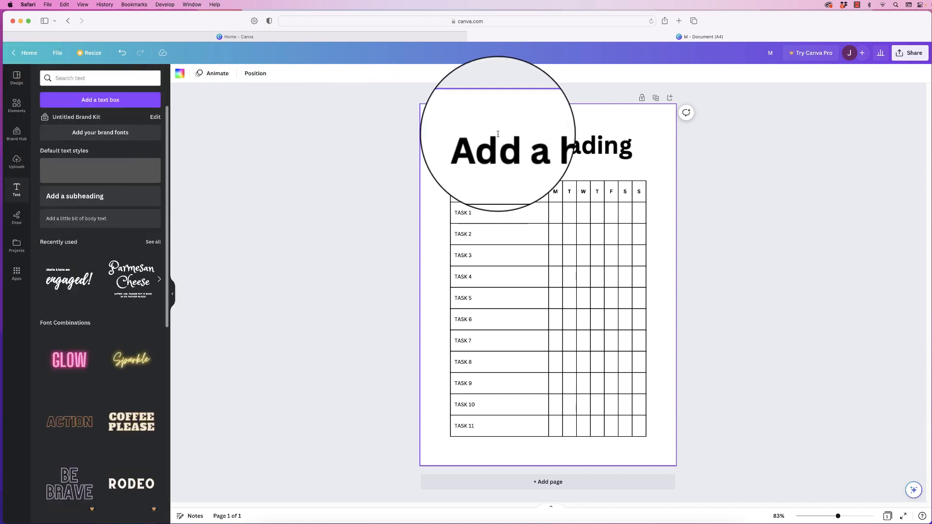
pyautogui.tripleClick(547, 147)
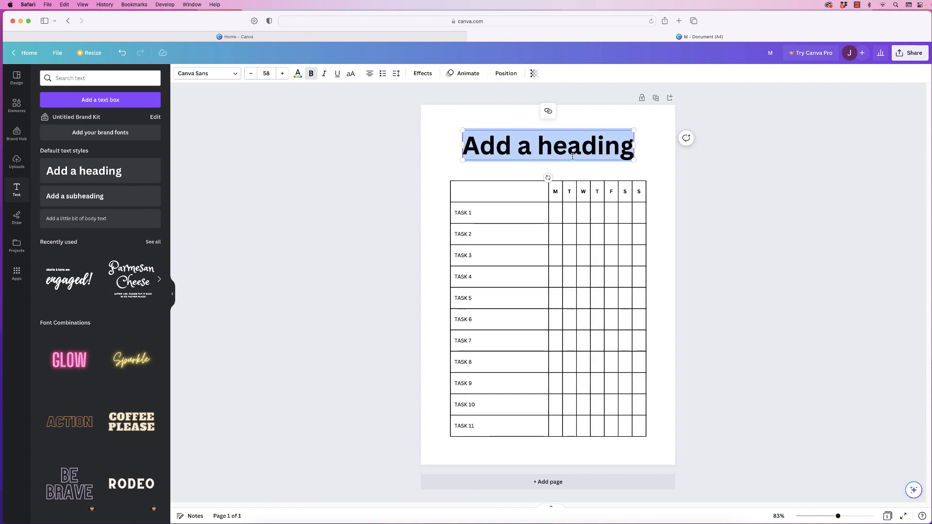
pyautogui.write('Checklist')
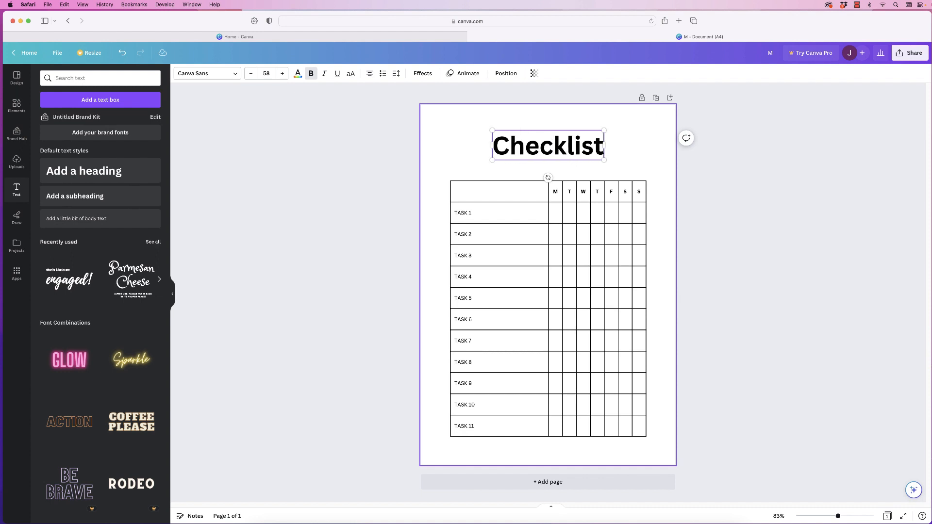
pyautogui.click(204, 73)
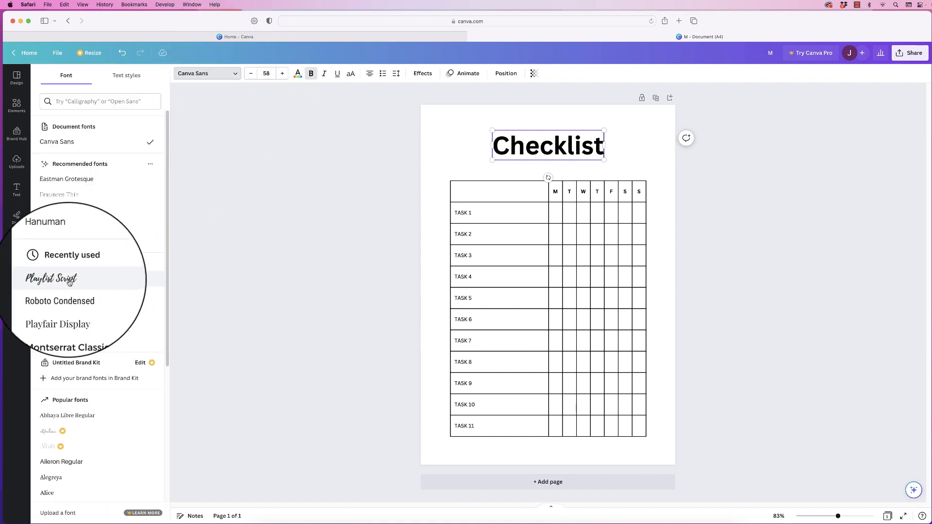
pyautogui.click(51, 279)
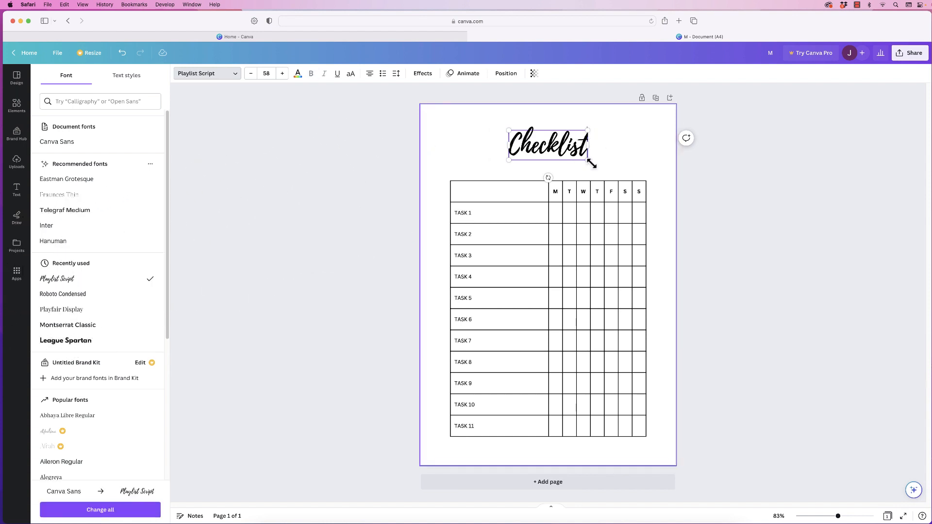
pyautogui.moveTo(591, 165); pyautogui.dragTo(630, 179)
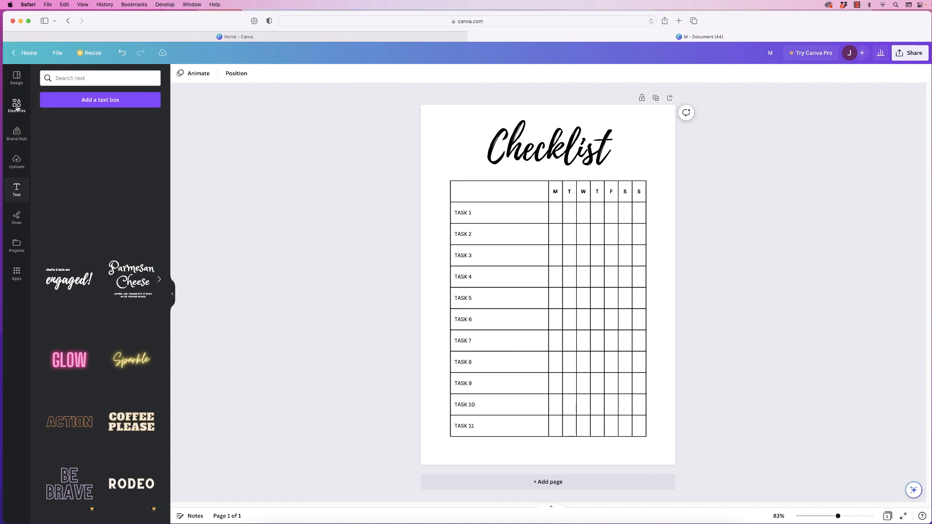
# - Search the Elements graphics library for foliage, correcting the misspelled search term
pyautogui.click(16, 105)
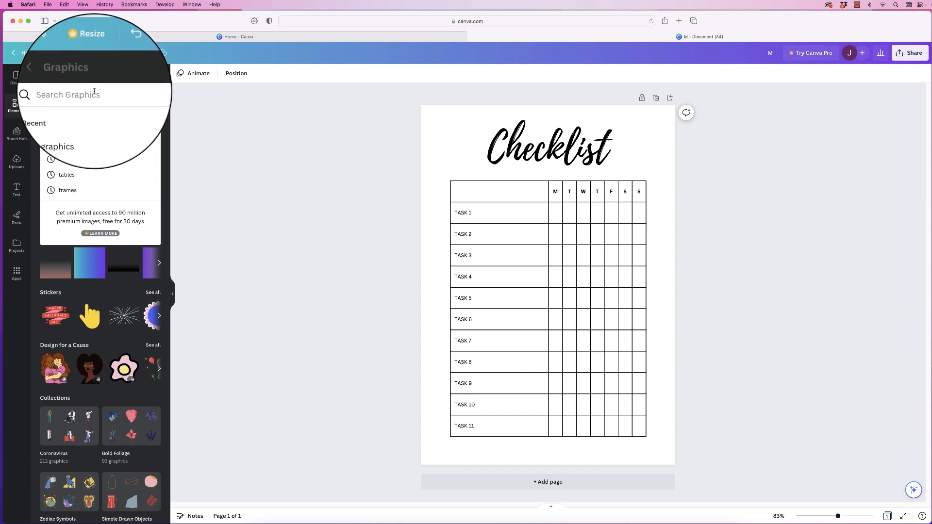
pyautogui.write('folage')
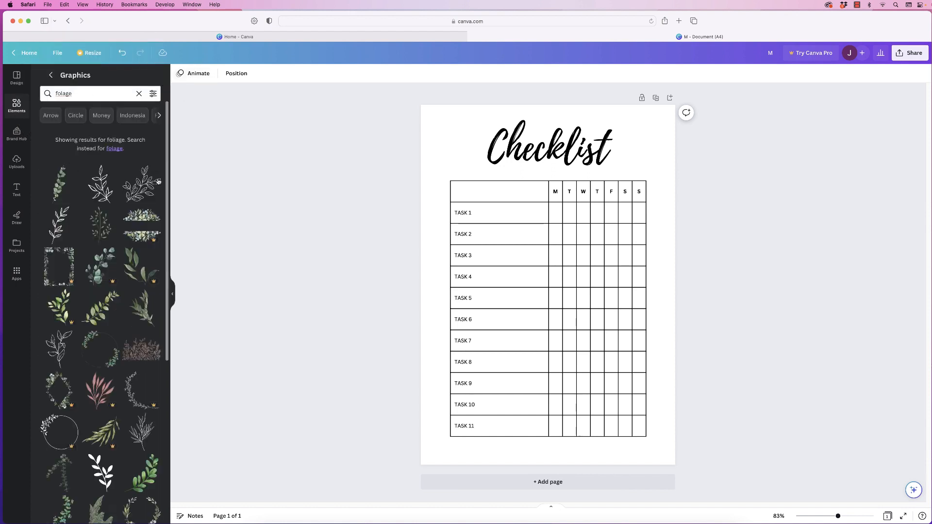
pyautogui.click(89, 94)
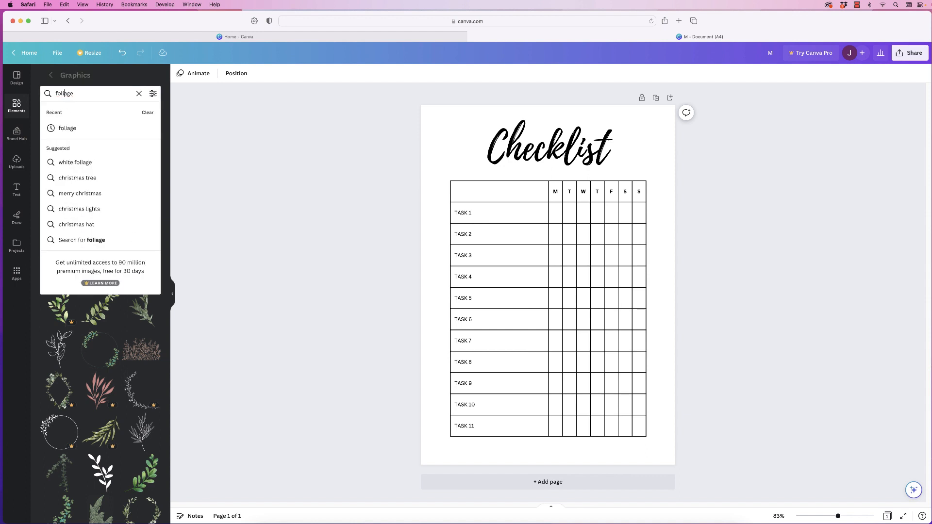
pyautogui.press('Enter')
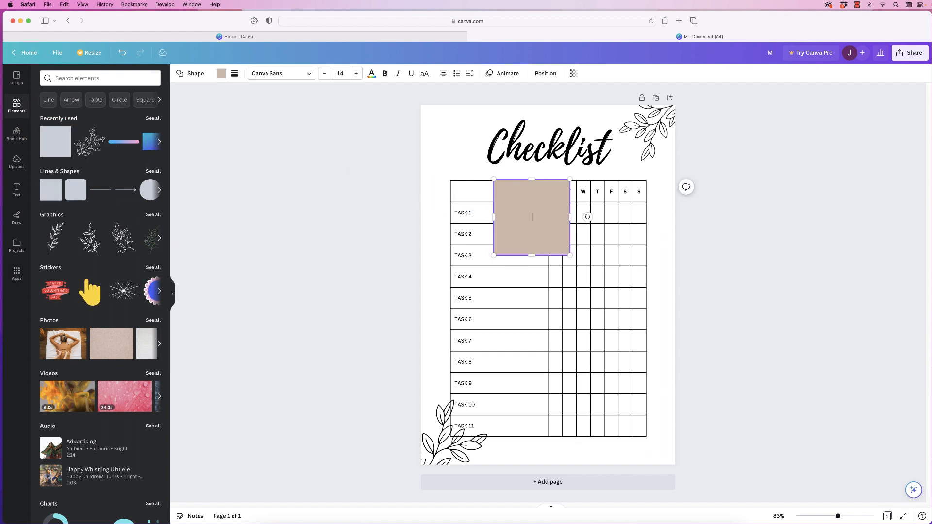
# - Stretch the beige rectangle over the whole page and send it to the back
pyautogui.moveTo(533, 217); pyautogui.dragTo(522, 211)
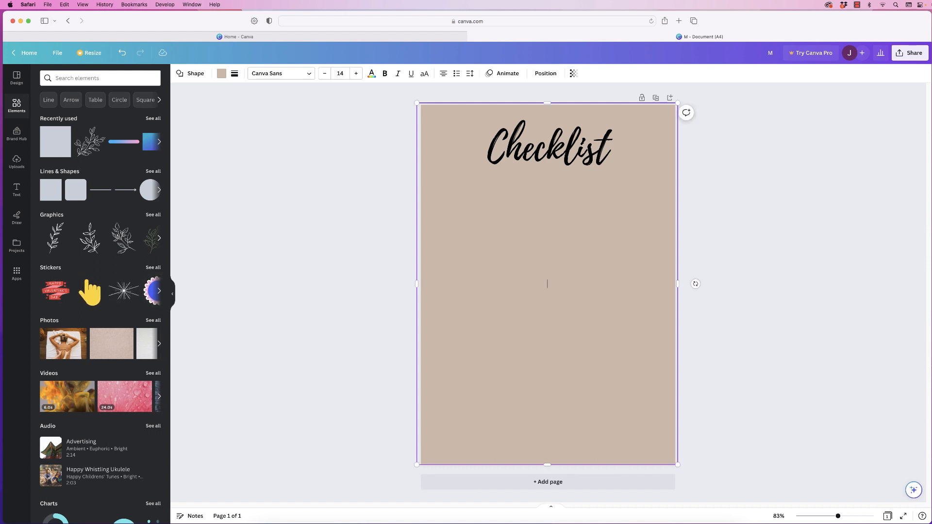
pyautogui.click(547, 146)
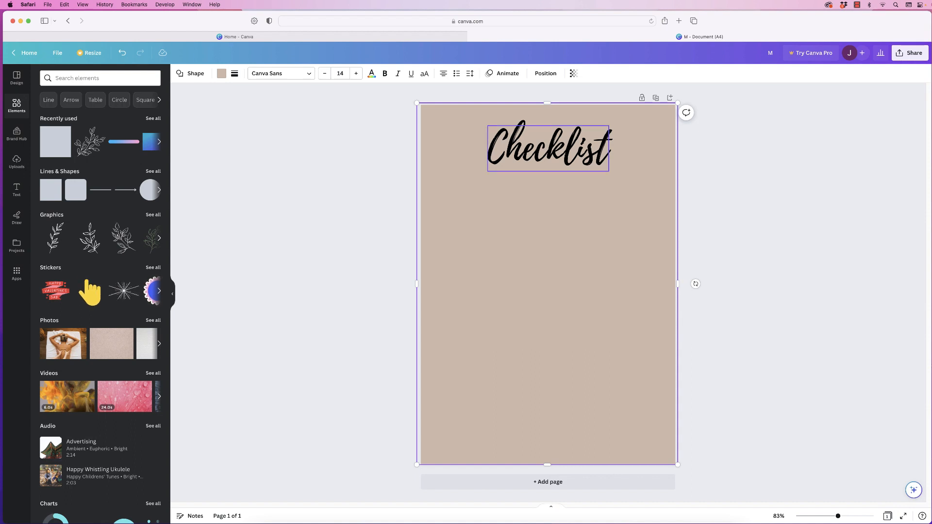
pyautogui.click(545, 74)
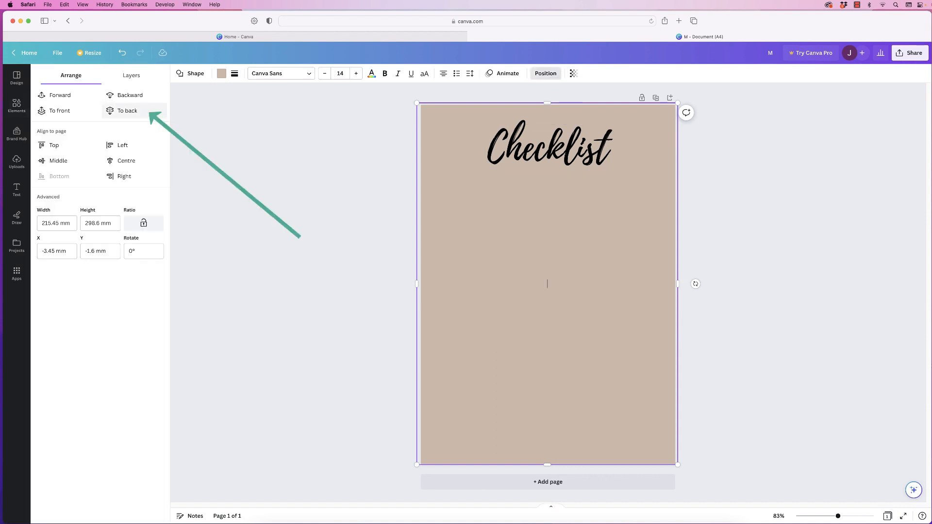
pyautogui.click(127, 111)
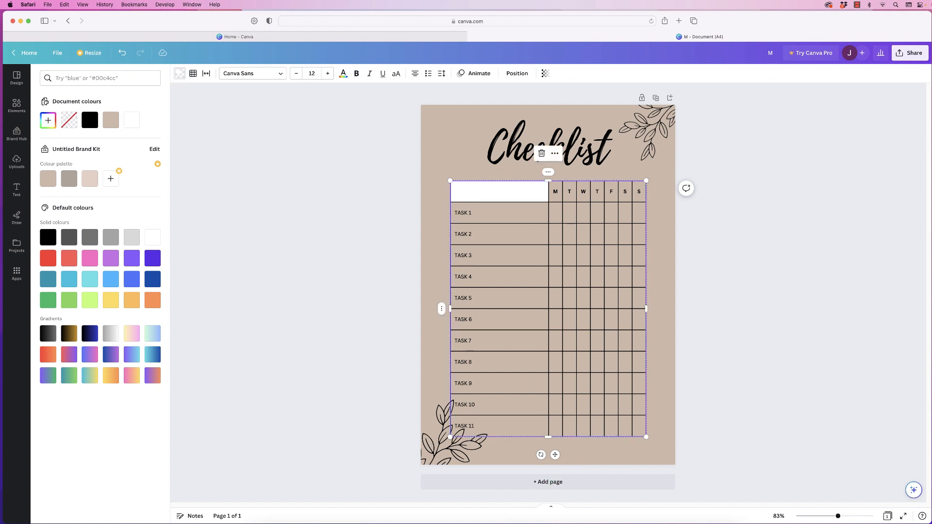
# - Fill every table cell with white from Document colours
pyautogui.click(132, 119)
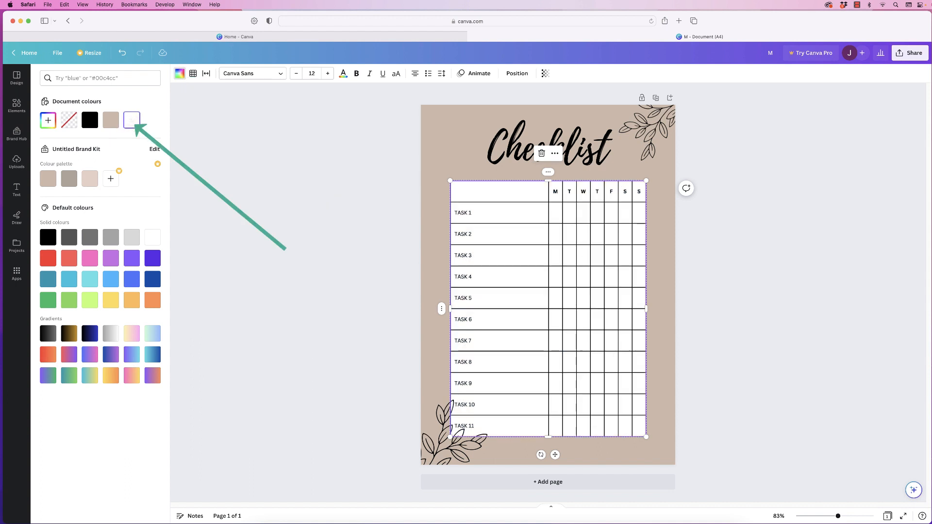
pyautogui.click(16, 106)
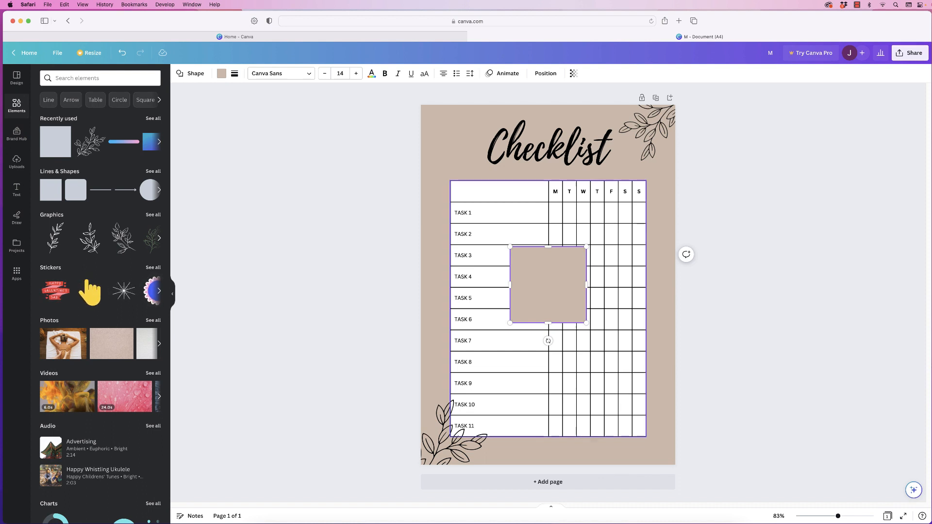
# - Give the square a thick solid white border
pyautogui.click(234, 74)
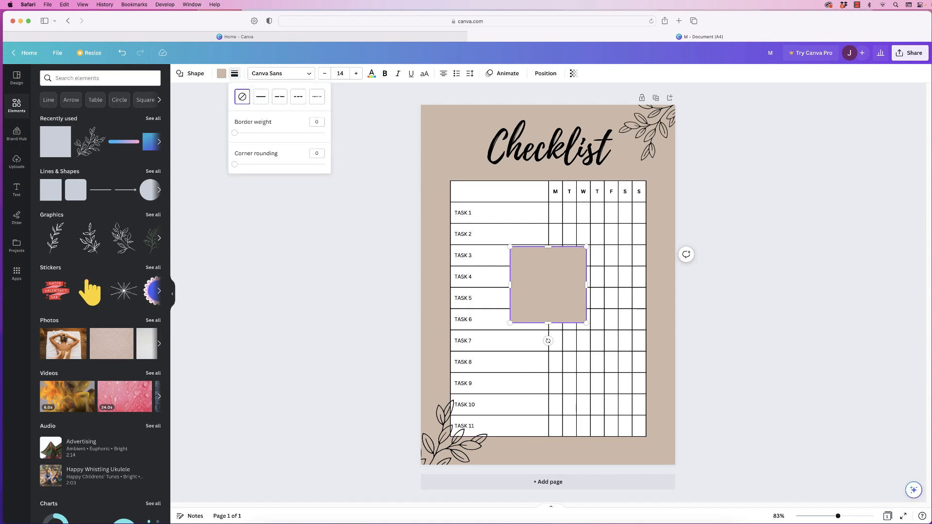
pyautogui.click(261, 96)
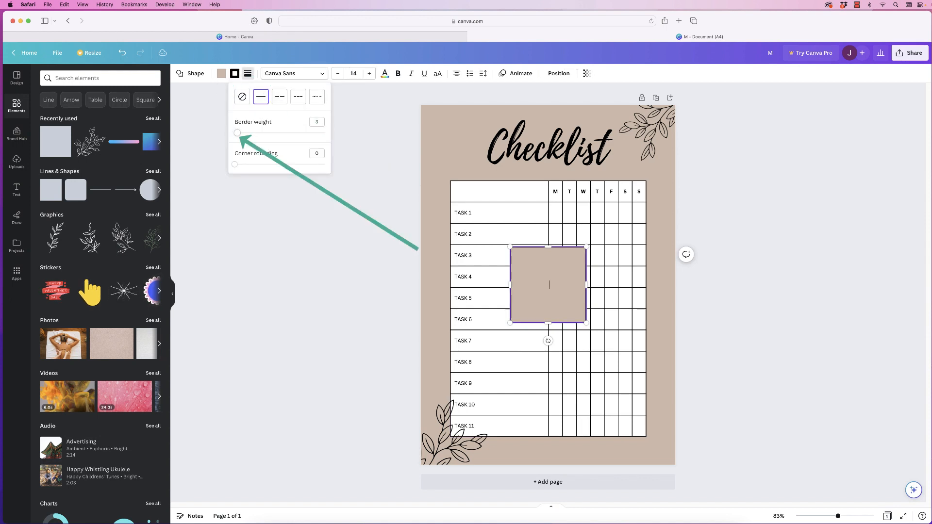
pyautogui.moveTo(237, 133); pyautogui.dragTo(249, 132)
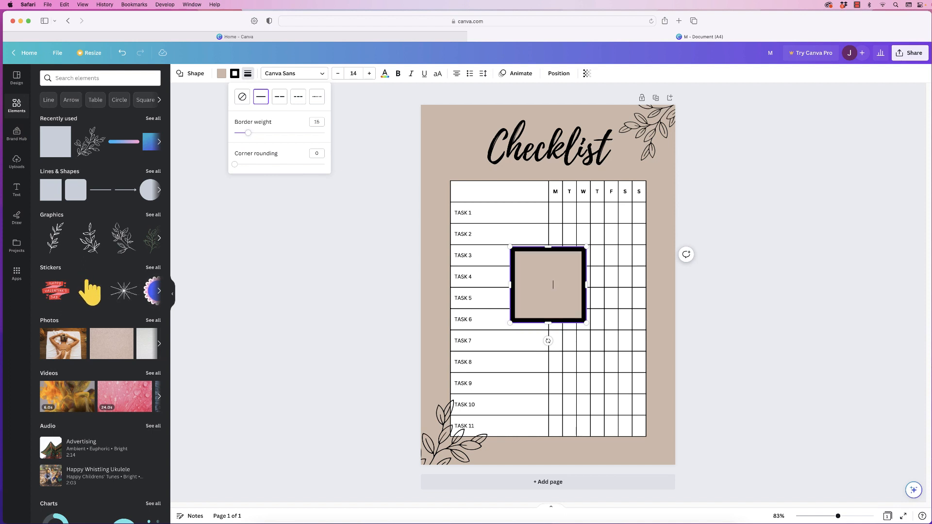
pyautogui.click(222, 73)
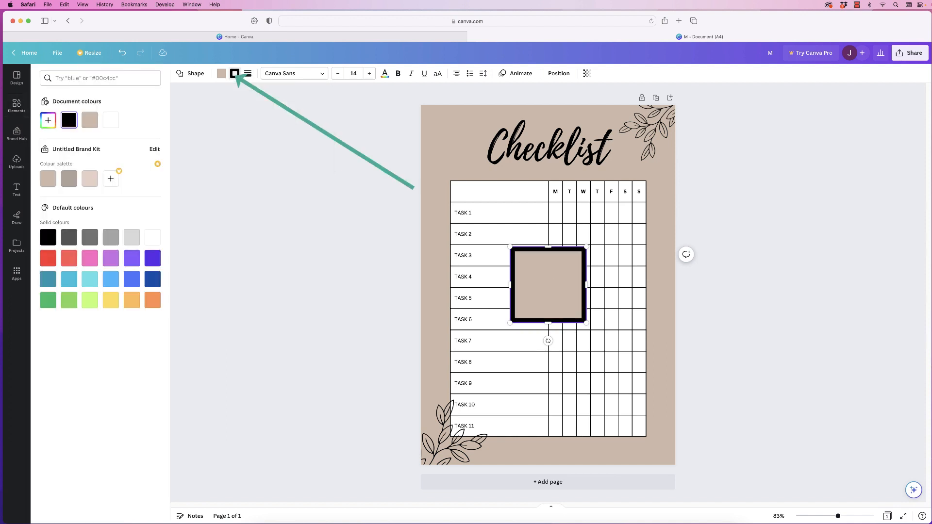
pyautogui.click(234, 74)
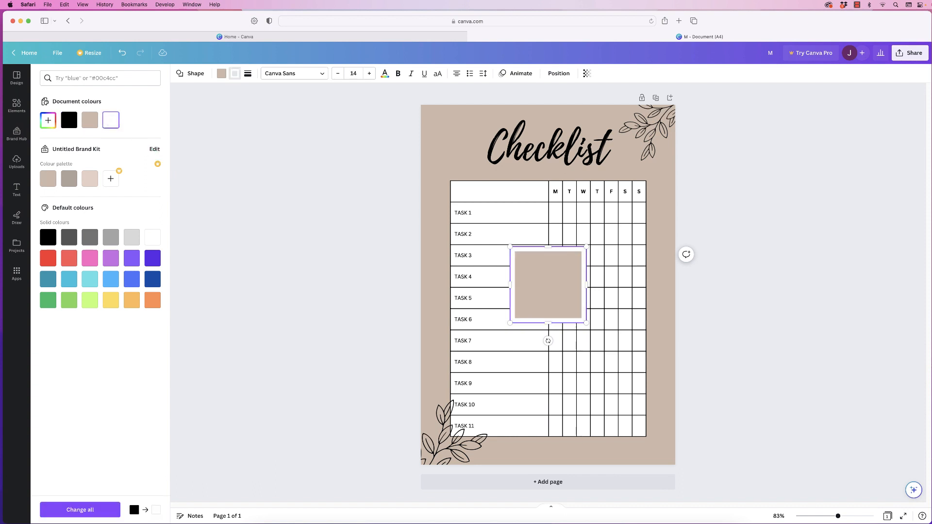
# - Remove the square's fill and stretch it into a frame around the table
pyautogui.click(221, 73)
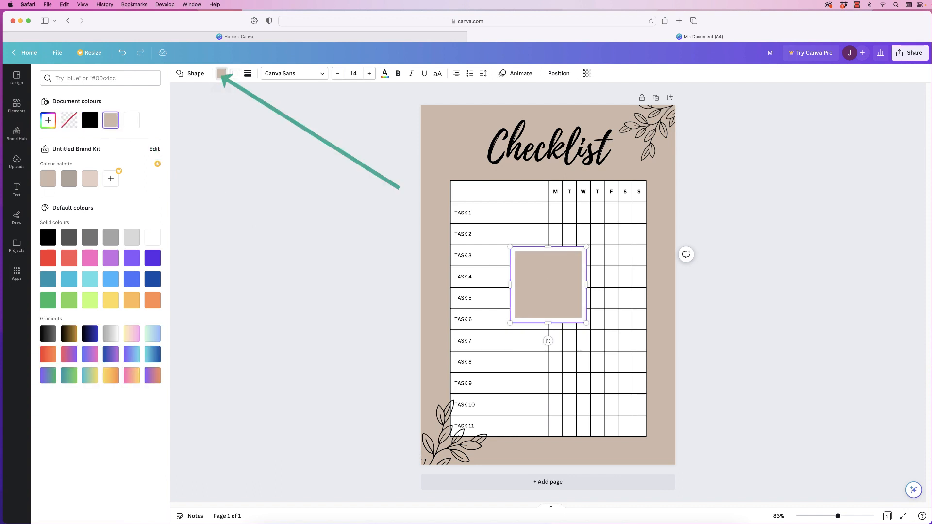
pyautogui.click(68, 119)
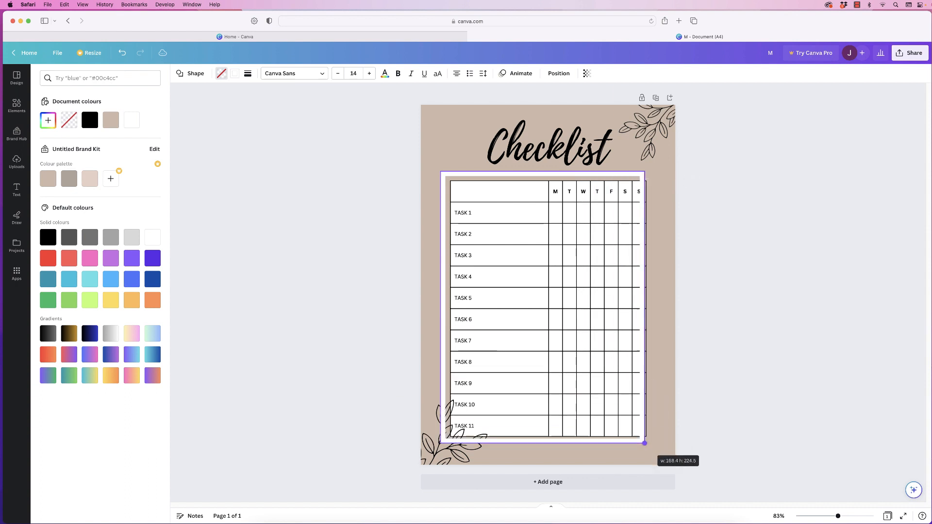
pyautogui.moveTo(644, 444); pyautogui.dragTo(655, 447)
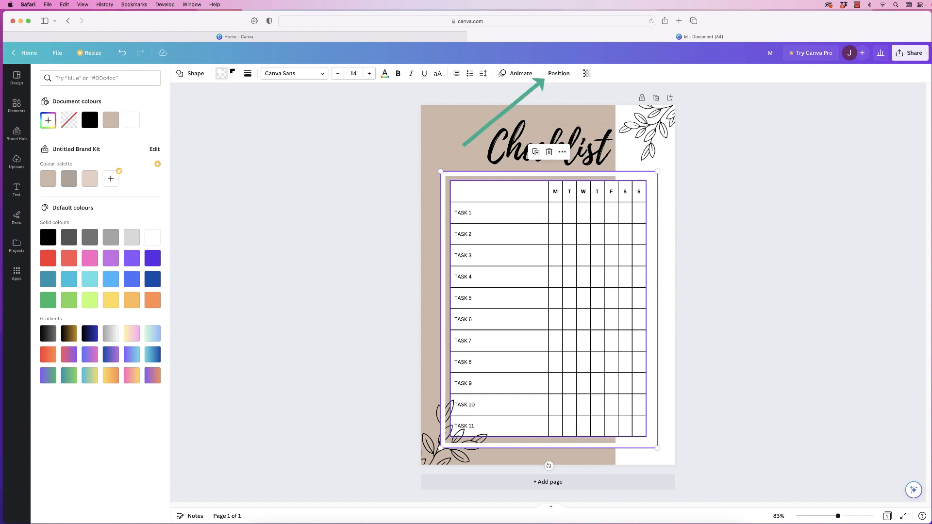
# - Align the table and white frame using Centre and Middle
pyautogui.click(558, 73)
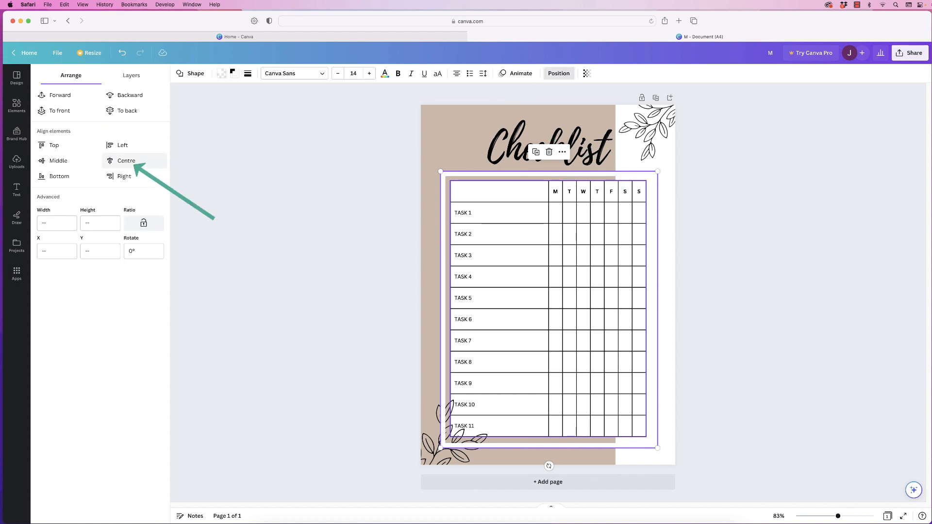
pyautogui.click(58, 161)
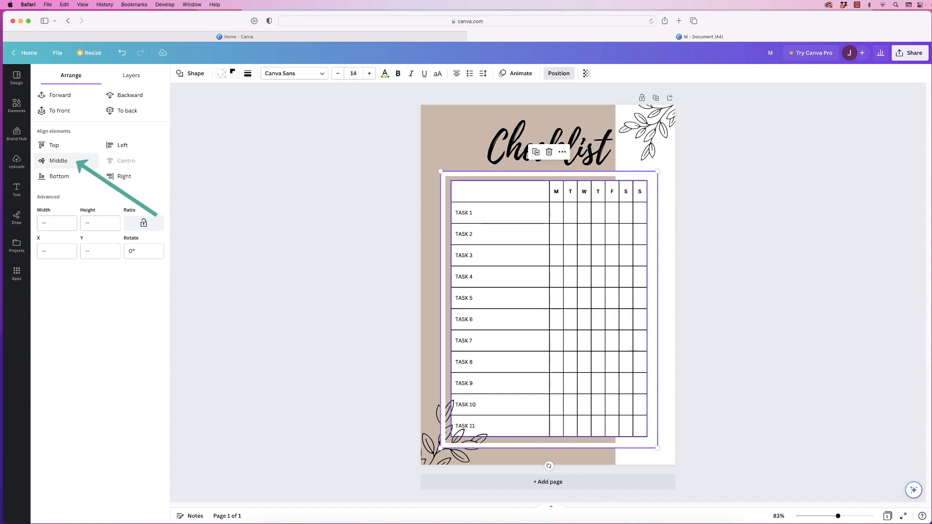
pyautogui.click(58, 161)
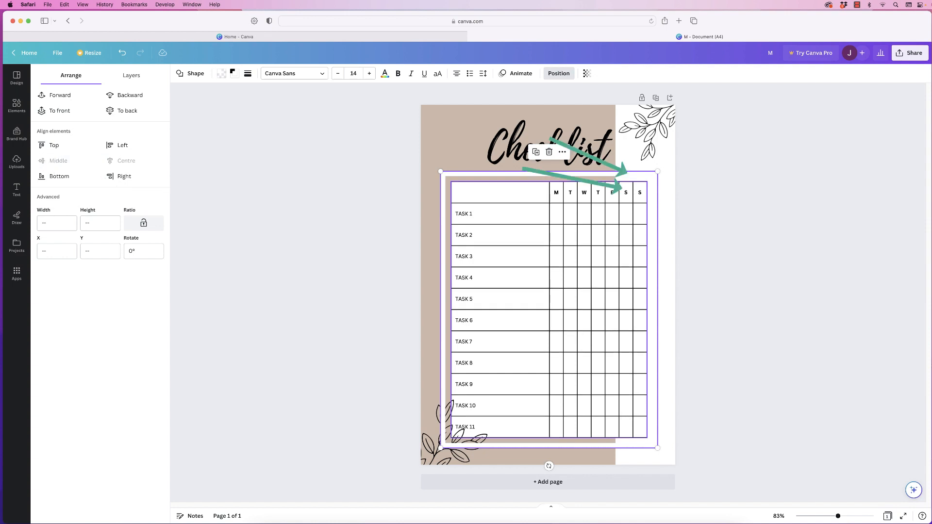
pyautogui.click(16, 106)
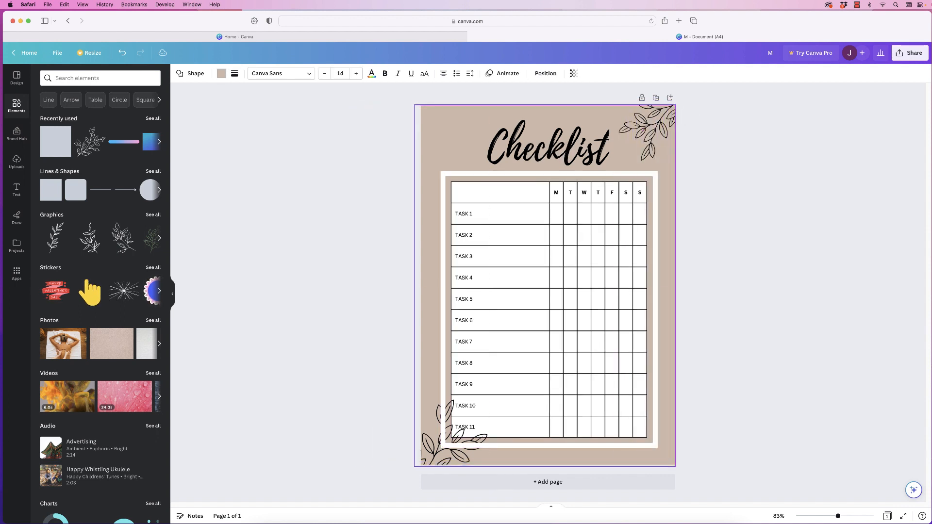
pyautogui.click(545, 285)
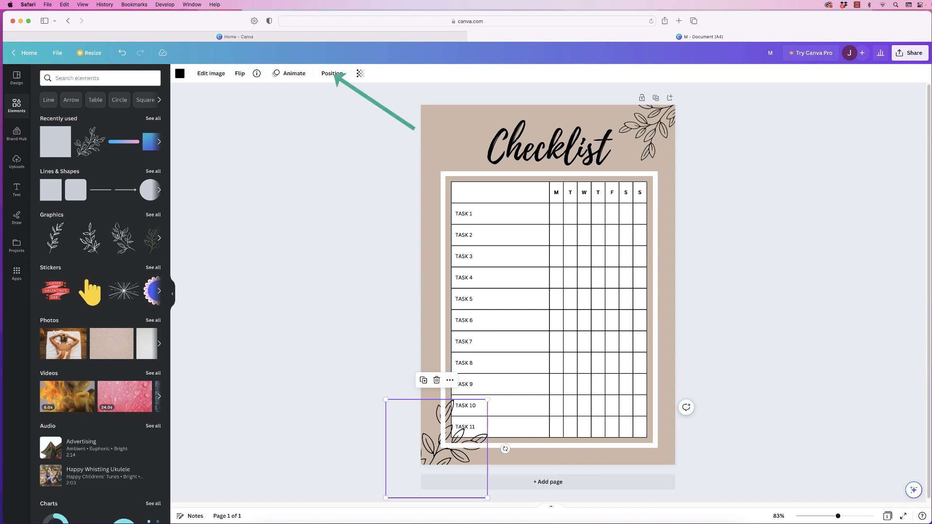
# - Bring the bottom-left foliage to the front of the frame and open Share
pyautogui.click(332, 73)
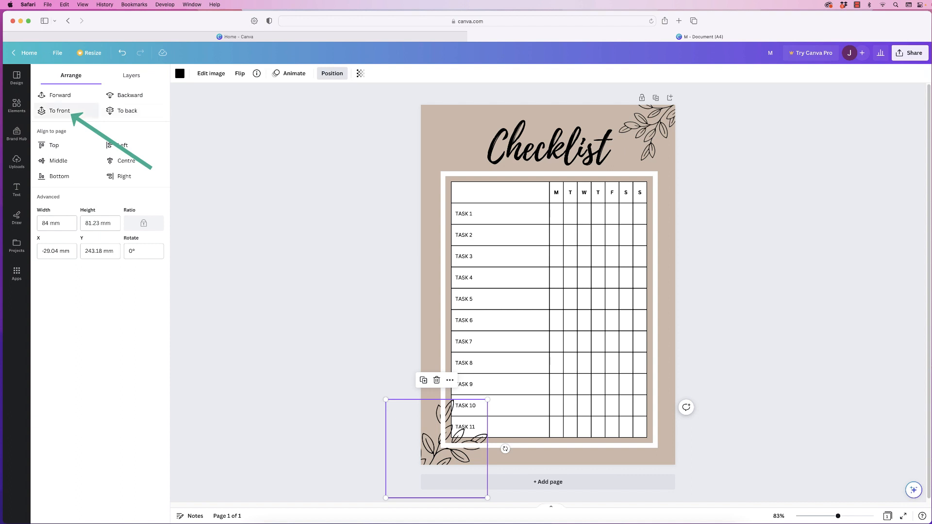
pyautogui.click(59, 111)
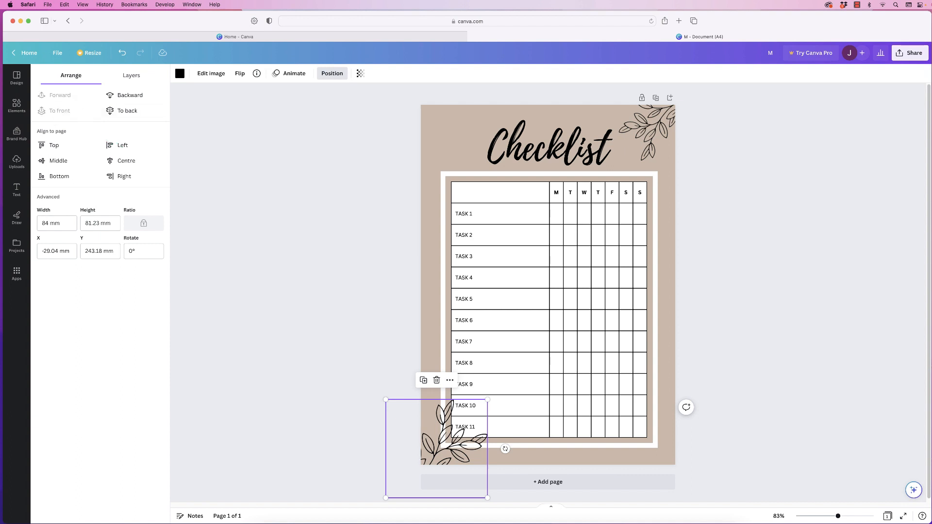
pyautogui.click(16, 105)
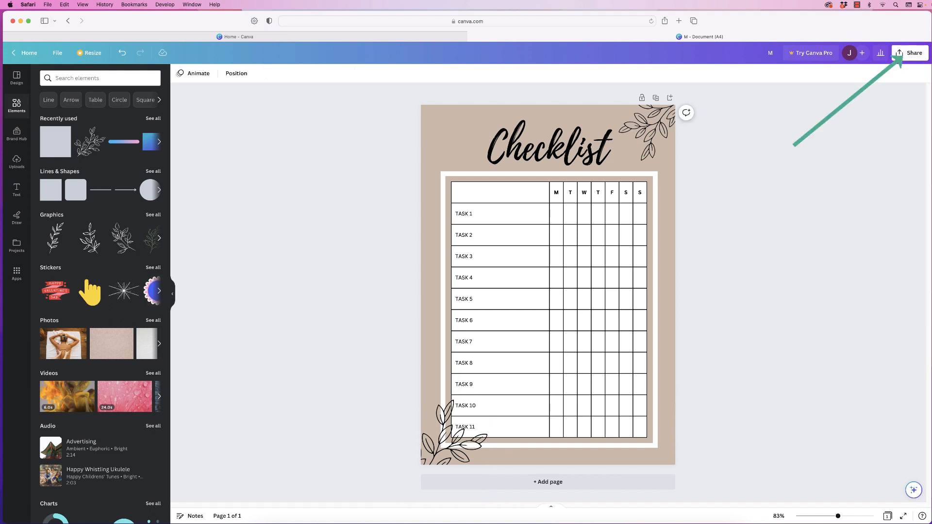
pyautogui.click(914, 53)
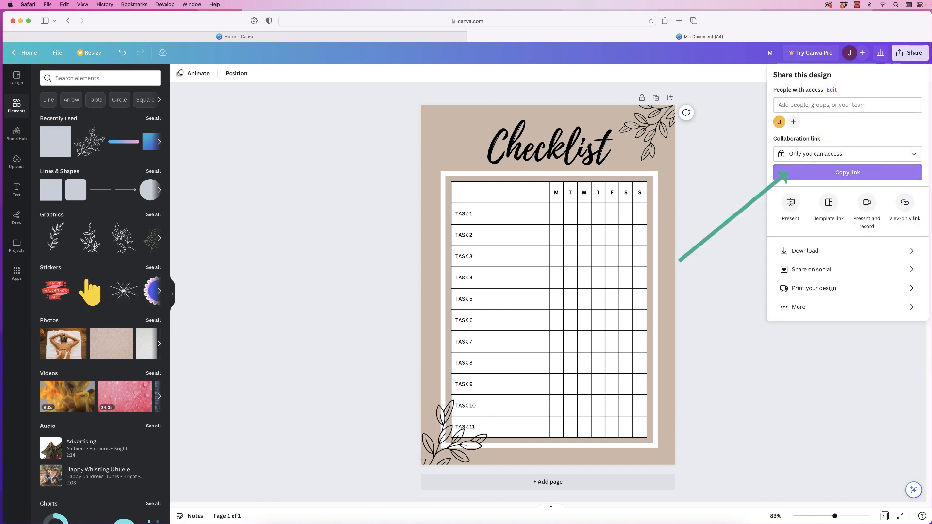